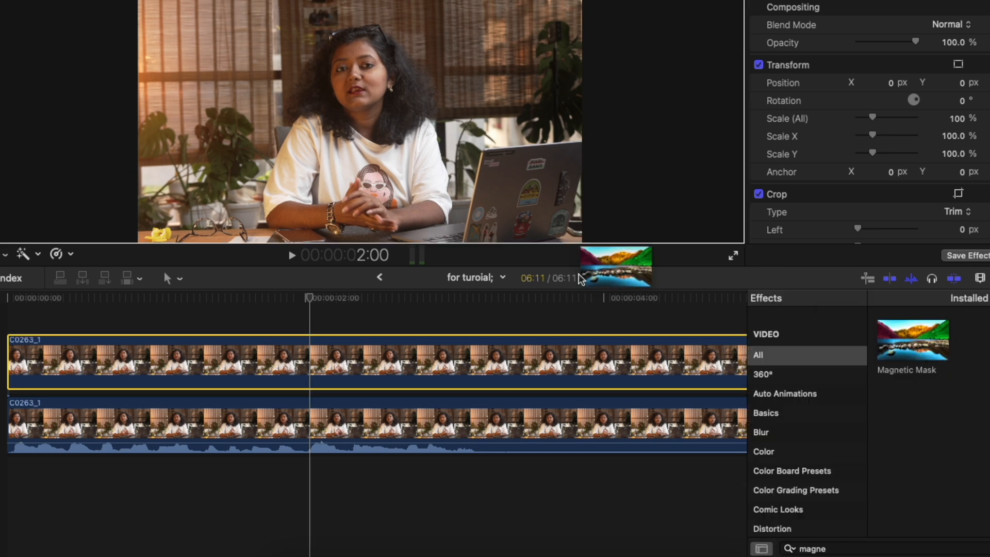
Step: Apply the Magnetic Mask effect to the duplicated upper clip from the Effects browser
{"action": "double_click", "coordinate": [911, 339]}
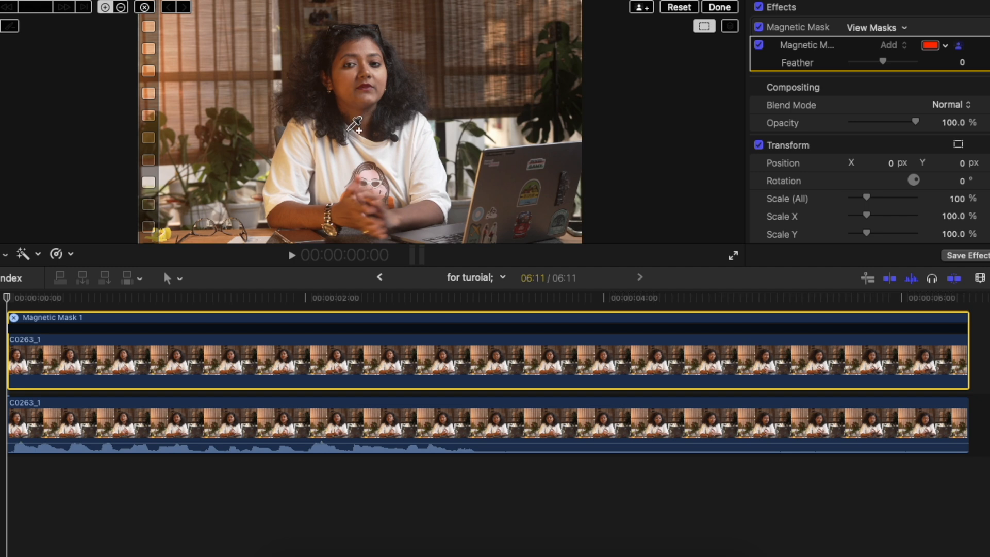
Step: Pick the woman in the viewer as the Magnetic Mask subject, giving her the red overlay
{"action": "left_click", "coordinate": [345, 118]}
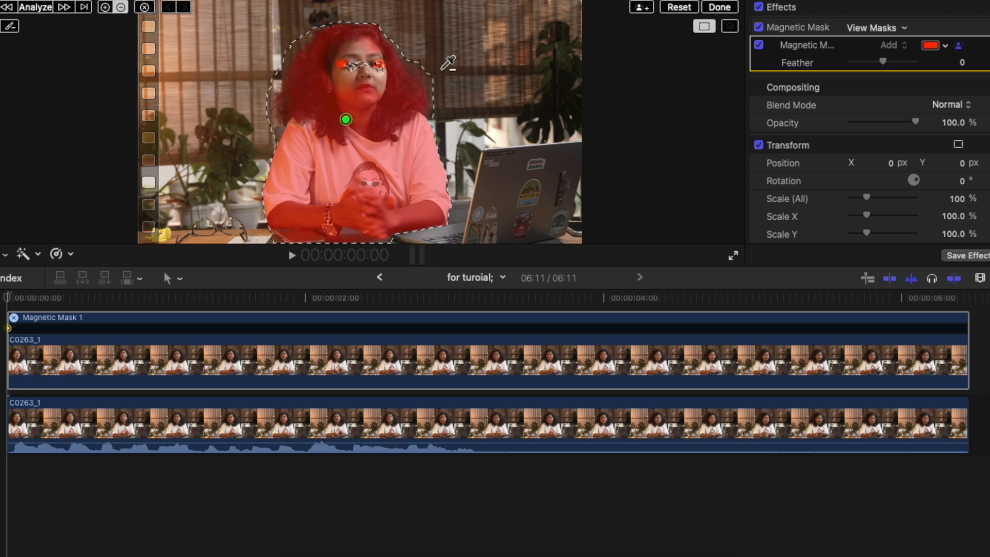
{"action": "left_click", "coordinate": [36, 7]}
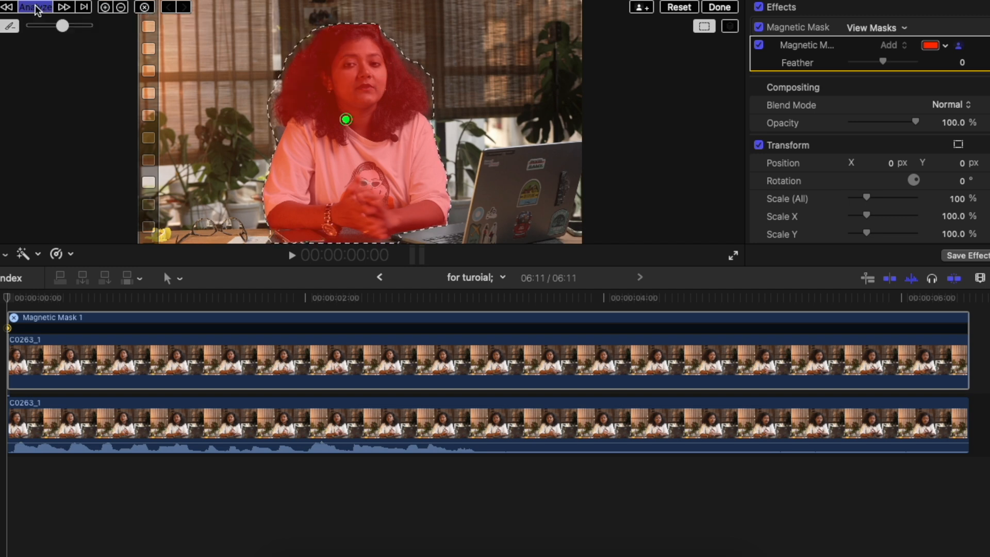
Step: Analyze the mask across the whole clip and select the original clip underneath
{"action": "left_click", "coordinate": [34, 8]}
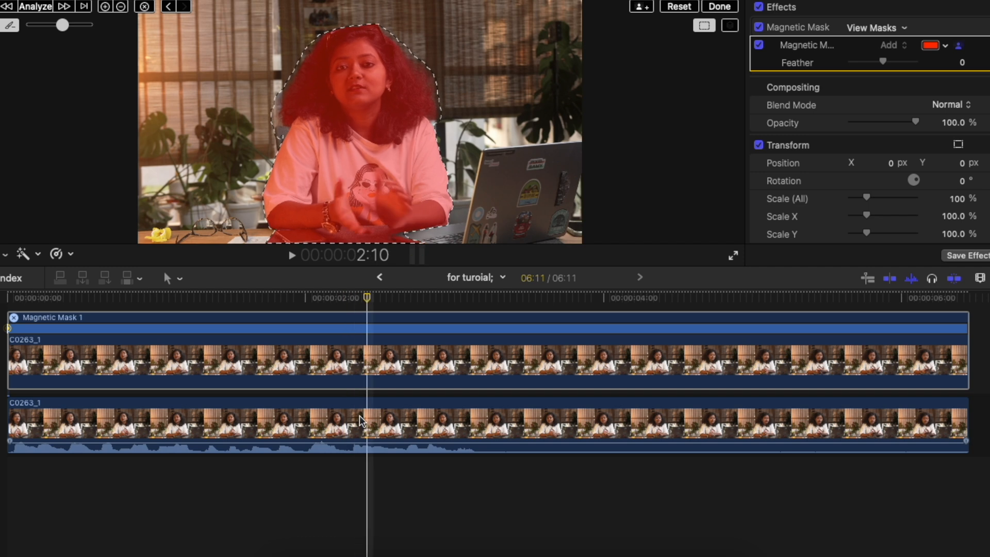
{"action": "left_click", "coordinate": [360, 423]}
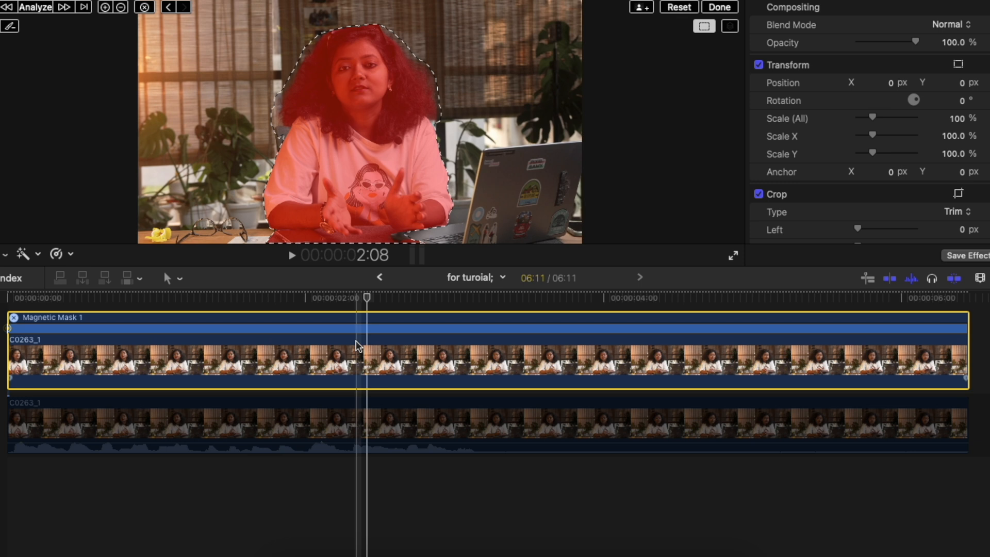
Step: Select the masked top copy and play the timeline to see her isolated on black
{"action": "left_click", "coordinate": [719, 7]}
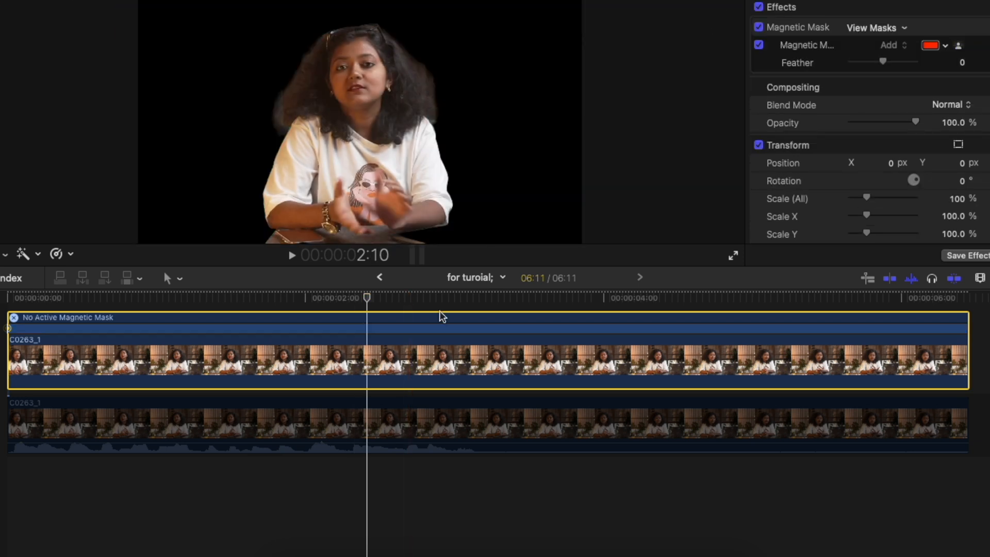
{"action": "left_click", "coordinate": [96, 416]}
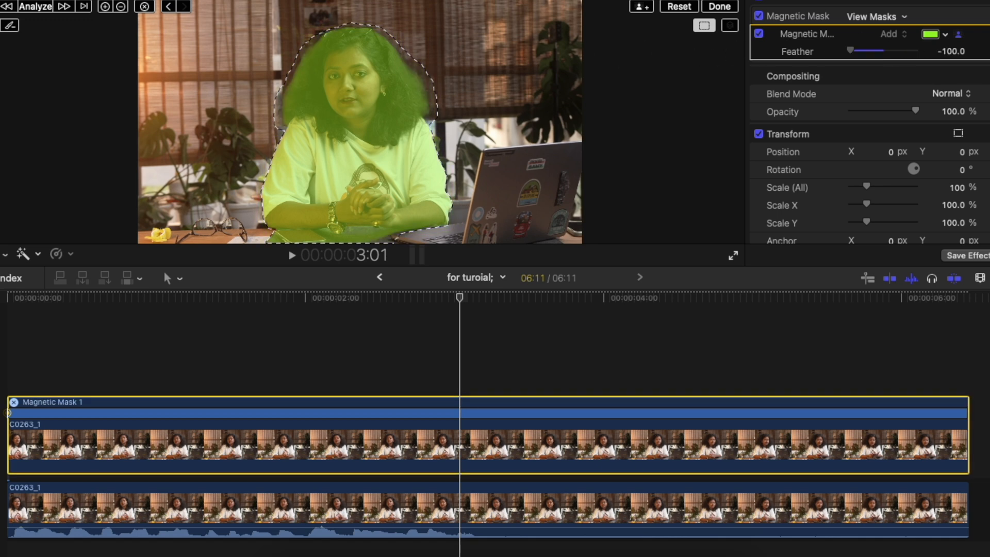
Step: Reset Feather to 0, check the black-and-white matte, and tint the mask overlay pale teal
{"action": "left_click_drag", "start_coordinate": [852, 50], "coordinate": [893, 50]}
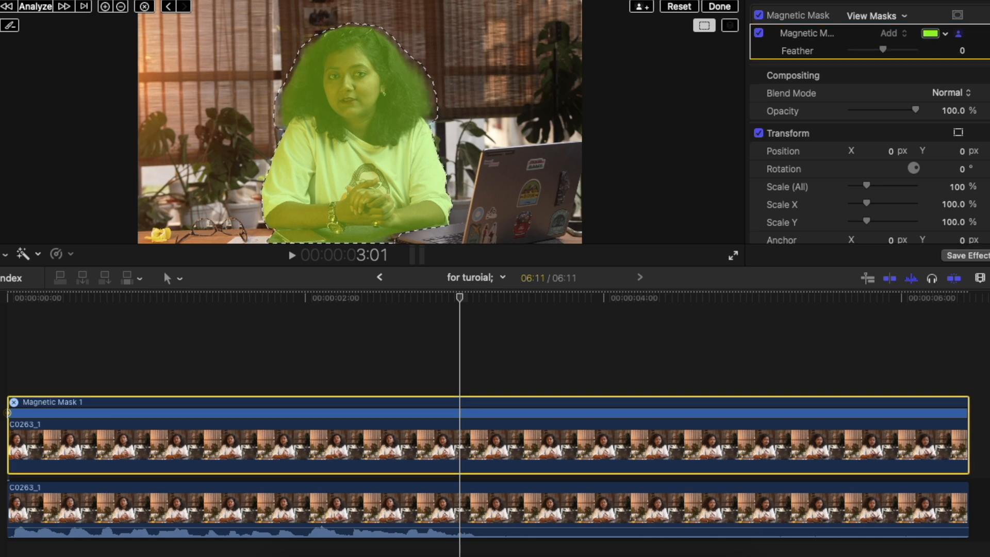
{"action": "left_click", "coordinate": [872, 16]}
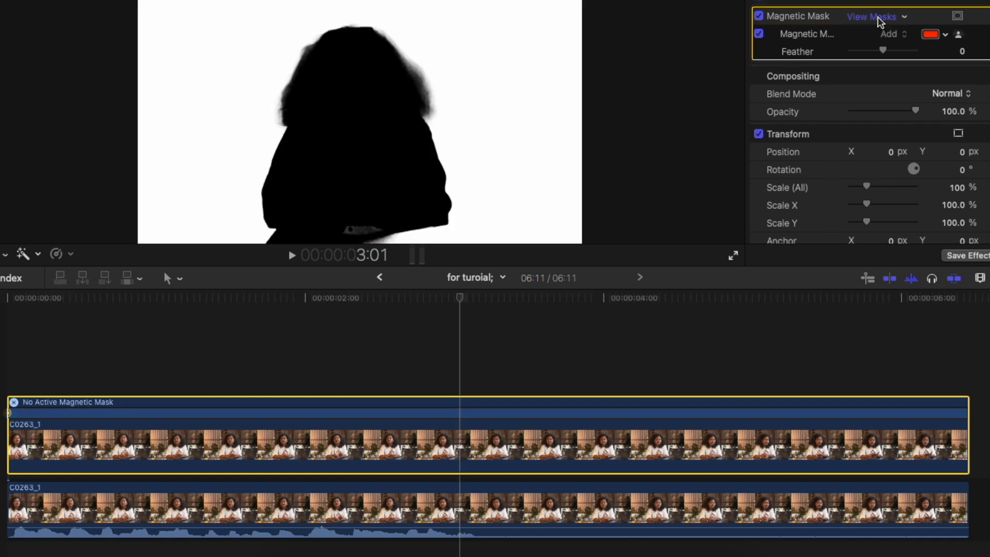
{"action": "left_click", "coordinate": [872, 17]}
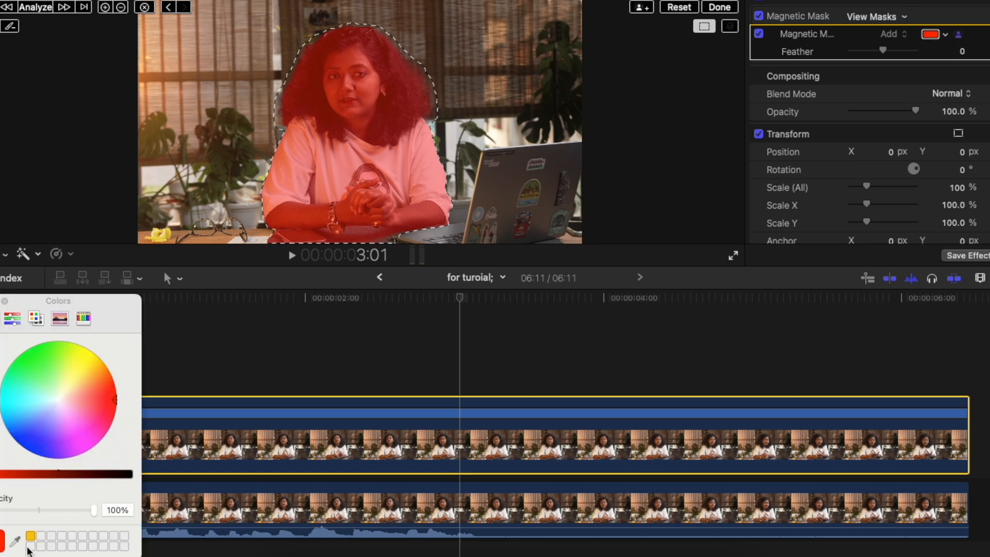
{"action": "left_click", "coordinate": [36, 392]}
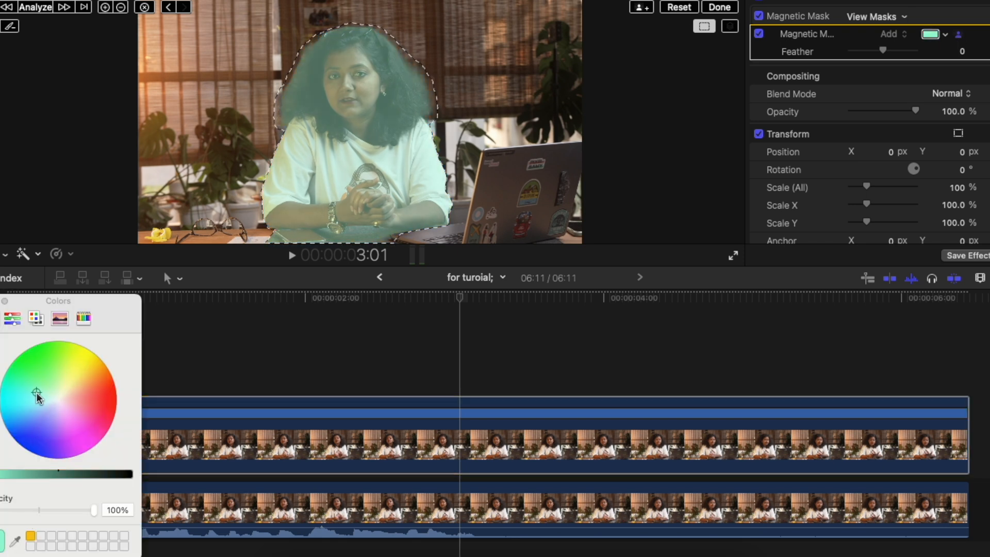